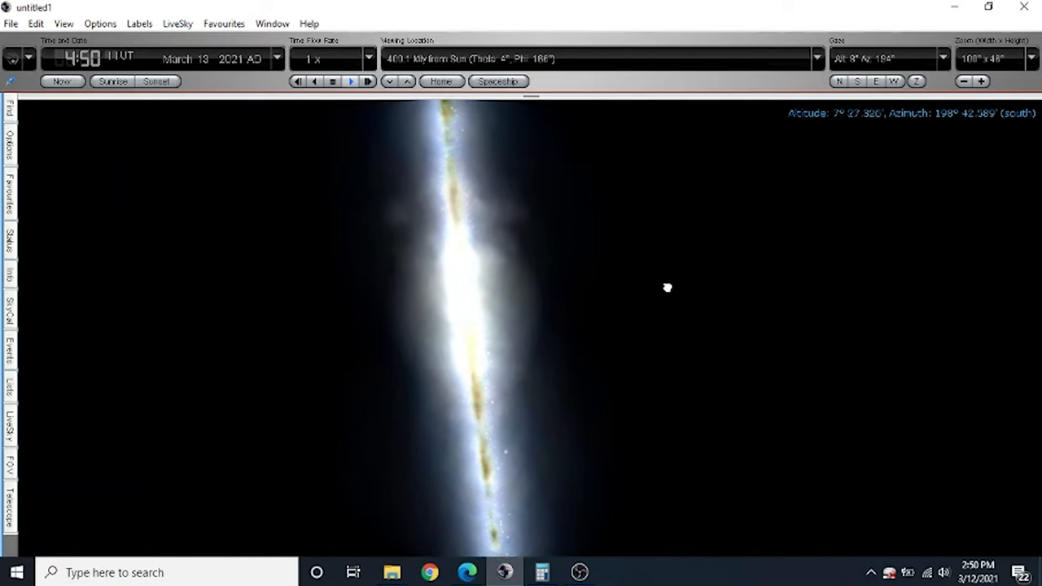
# - Pan across the edge-on Milky Way so the band shifts right, facing azimuth 174°
pyautogui.moveTo(667, 286); pyautogui.dragTo(315, 326)
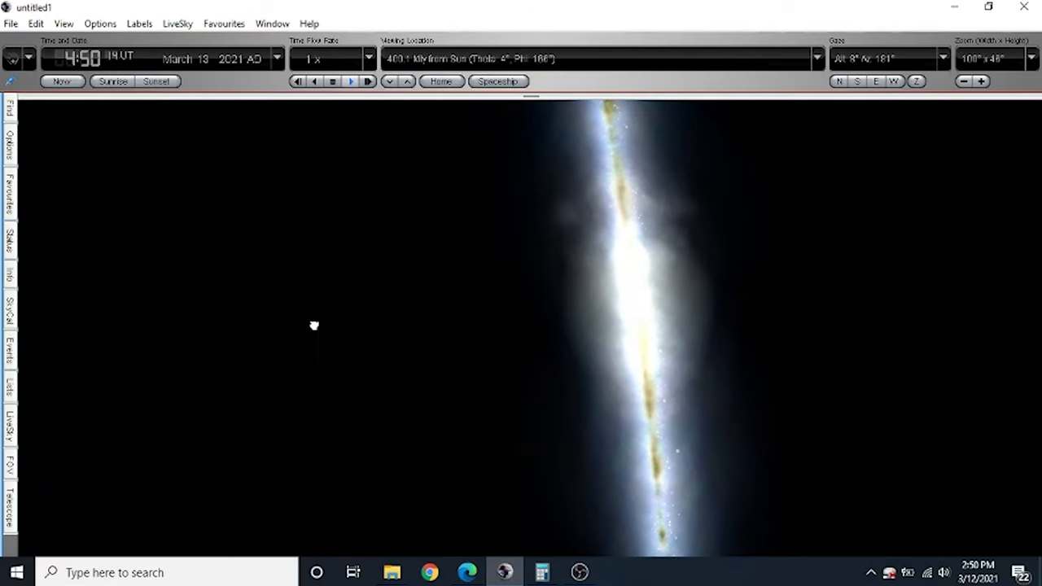
pyautogui.moveTo(315, 326); pyautogui.dragTo(806, 253)
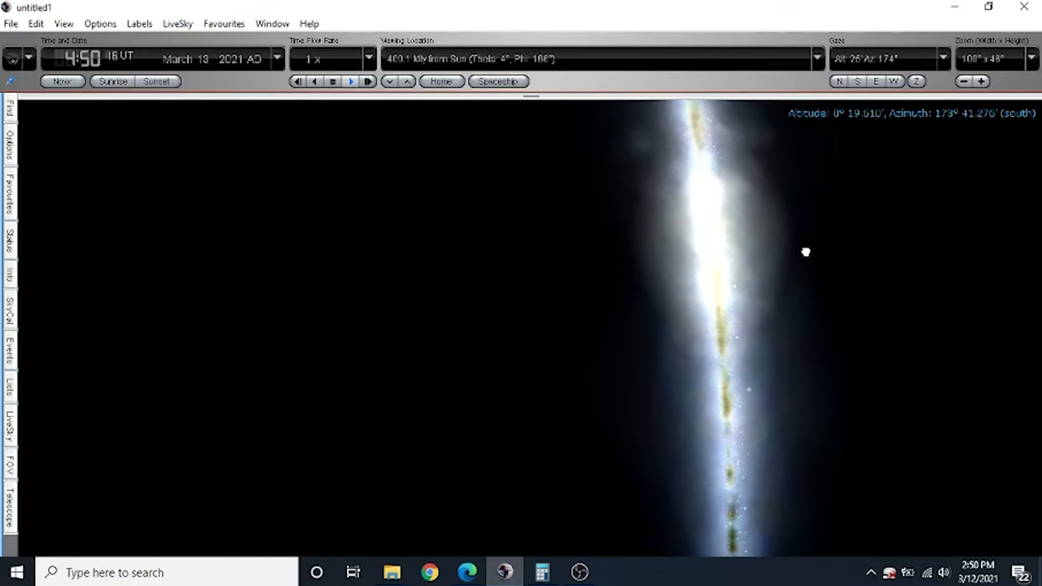